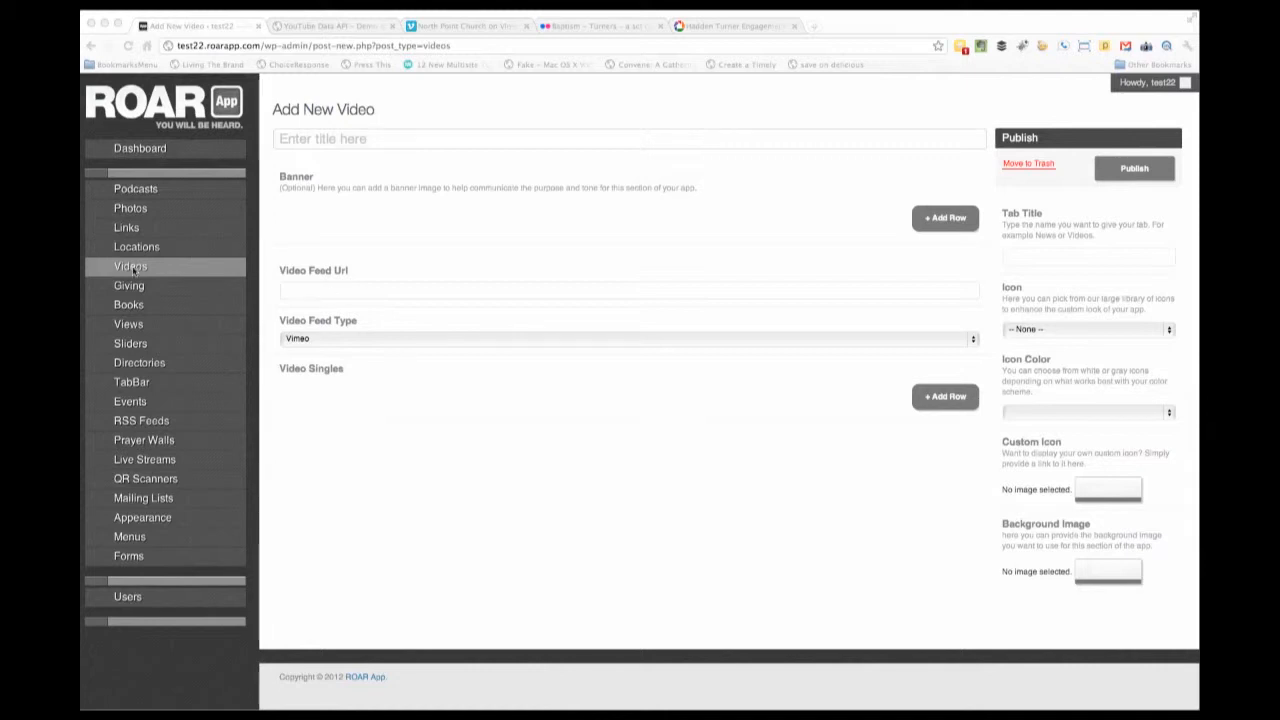
mouse_move(158, 266)
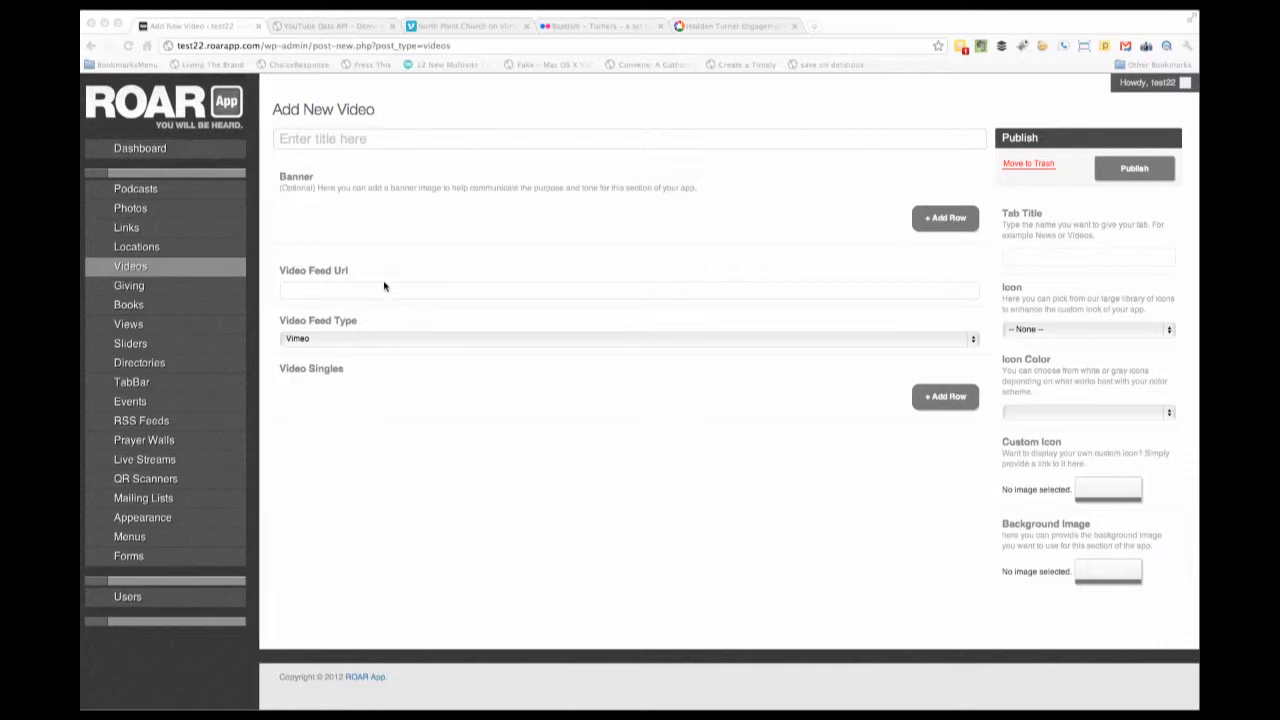
mouse_move(348, 32)
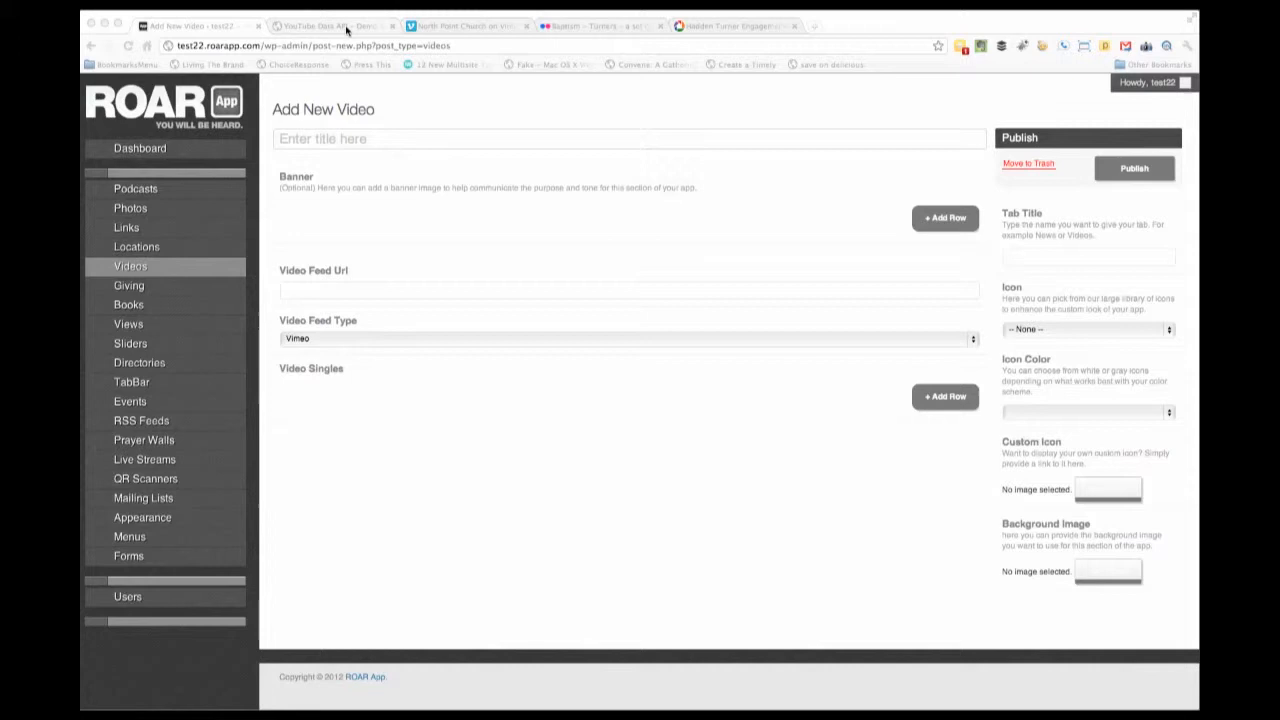
- Set the Author name request parameter in the YouTube API Demo to build a feed query
click(330, 24)
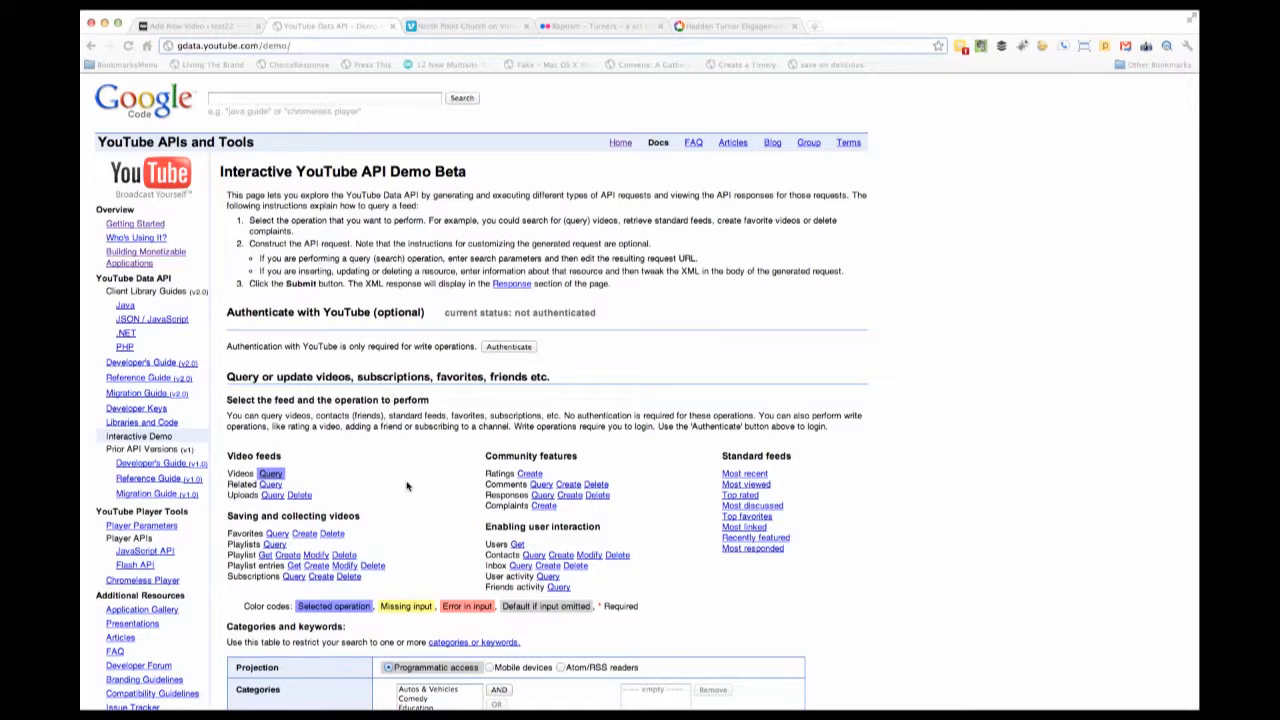
scroll(down, 3)
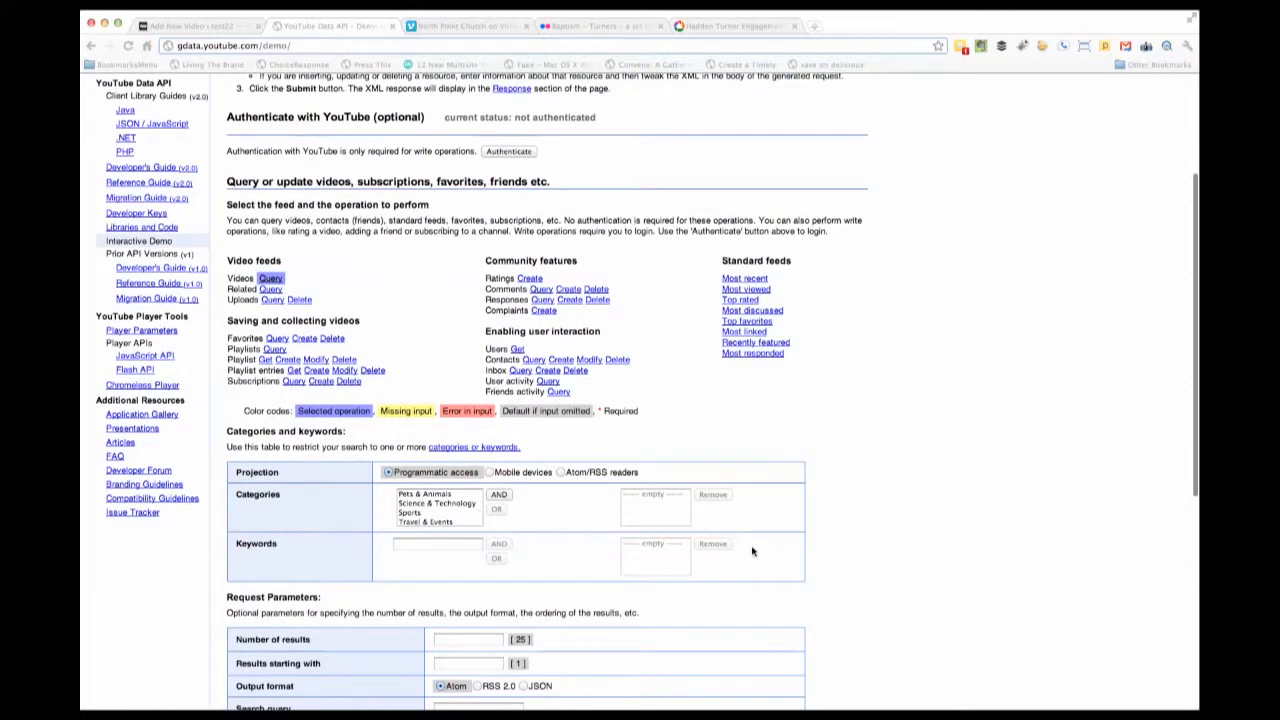
scroll(down, 3)
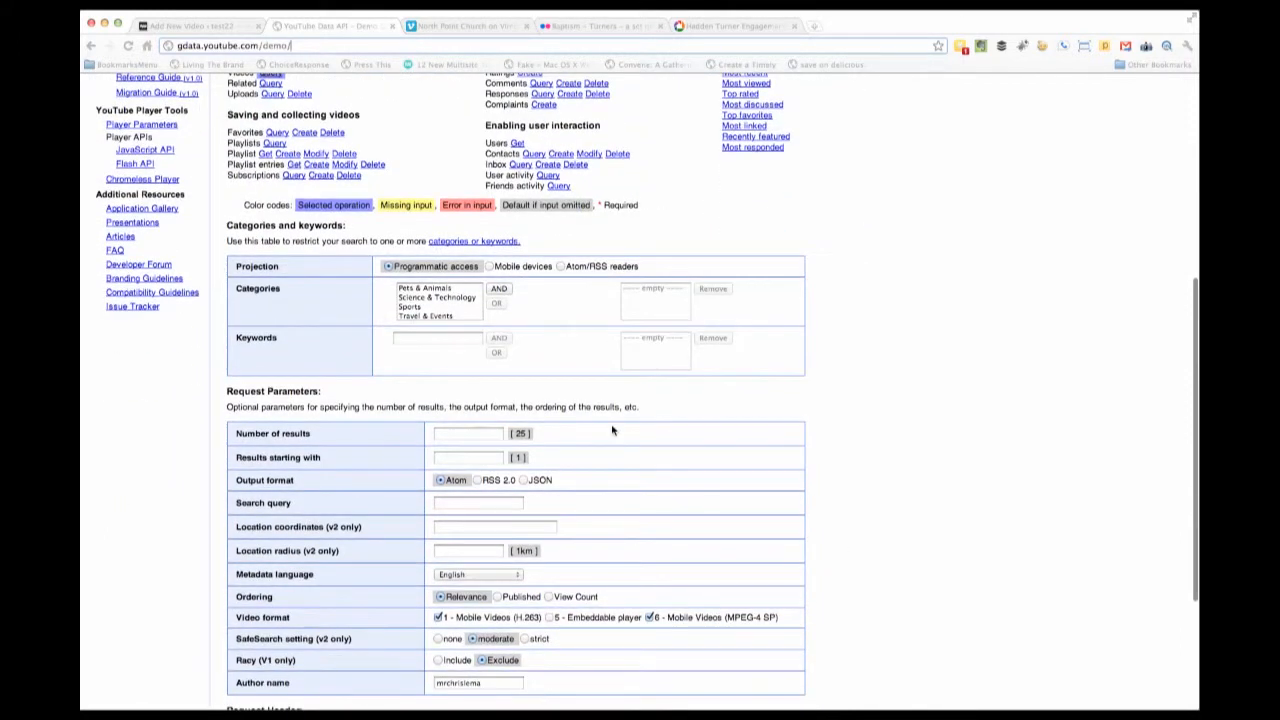
scroll(down, 3)
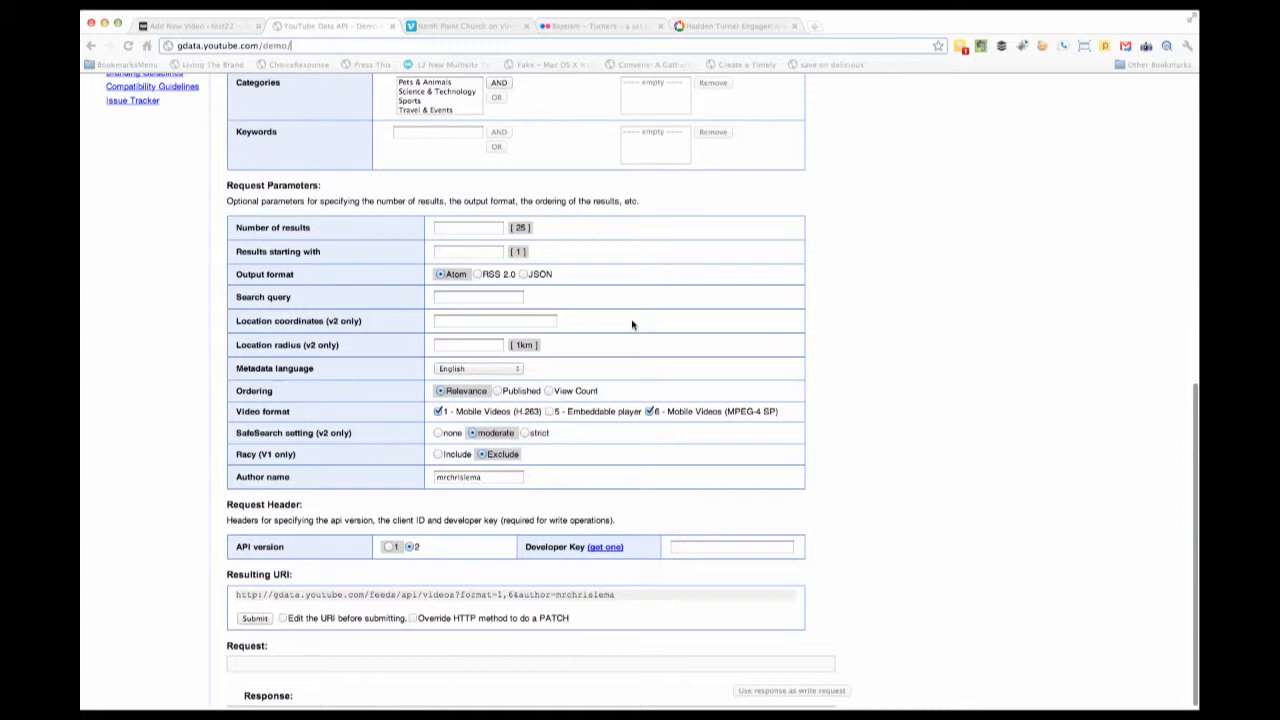
click(478, 476)
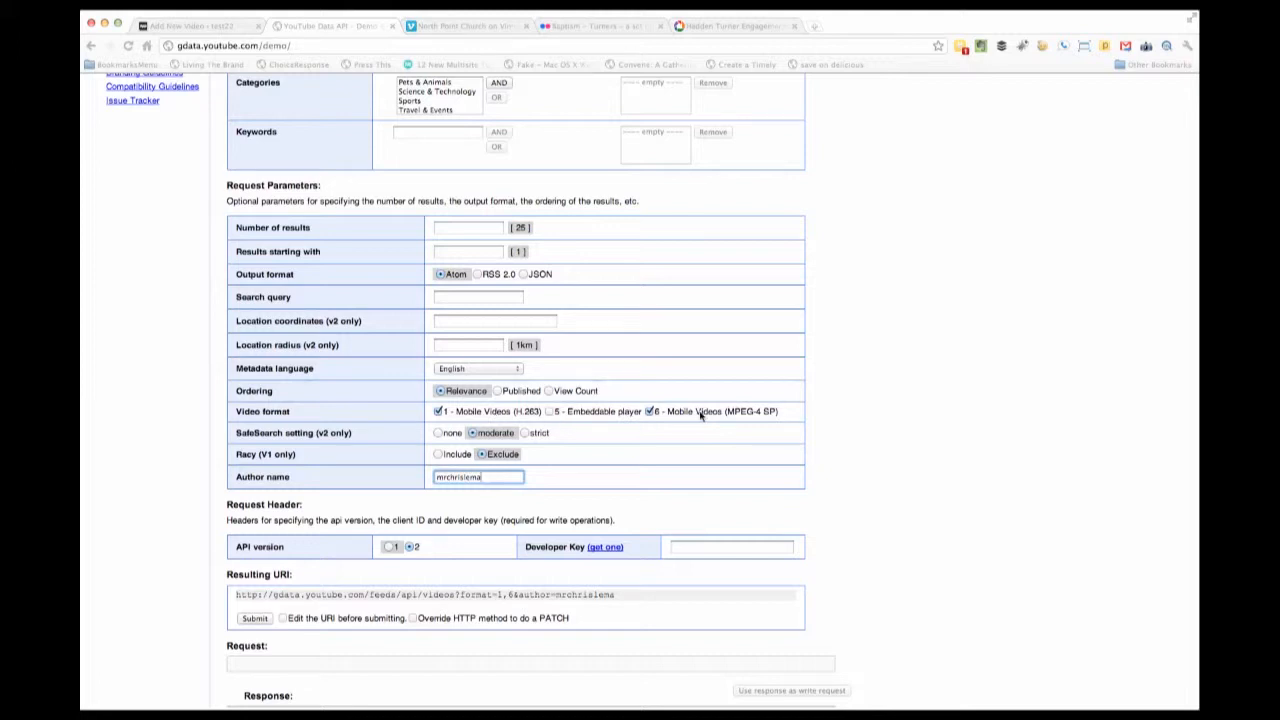
mouse_move(696, 414)
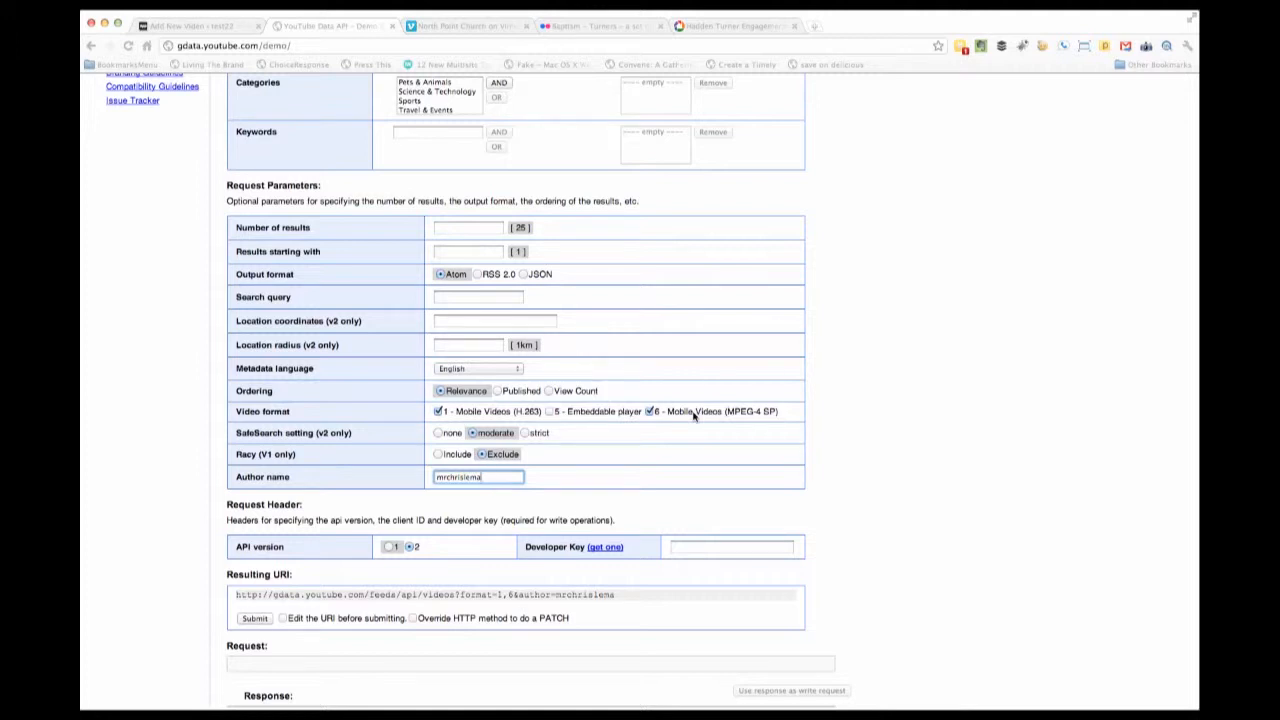
click(468, 228)
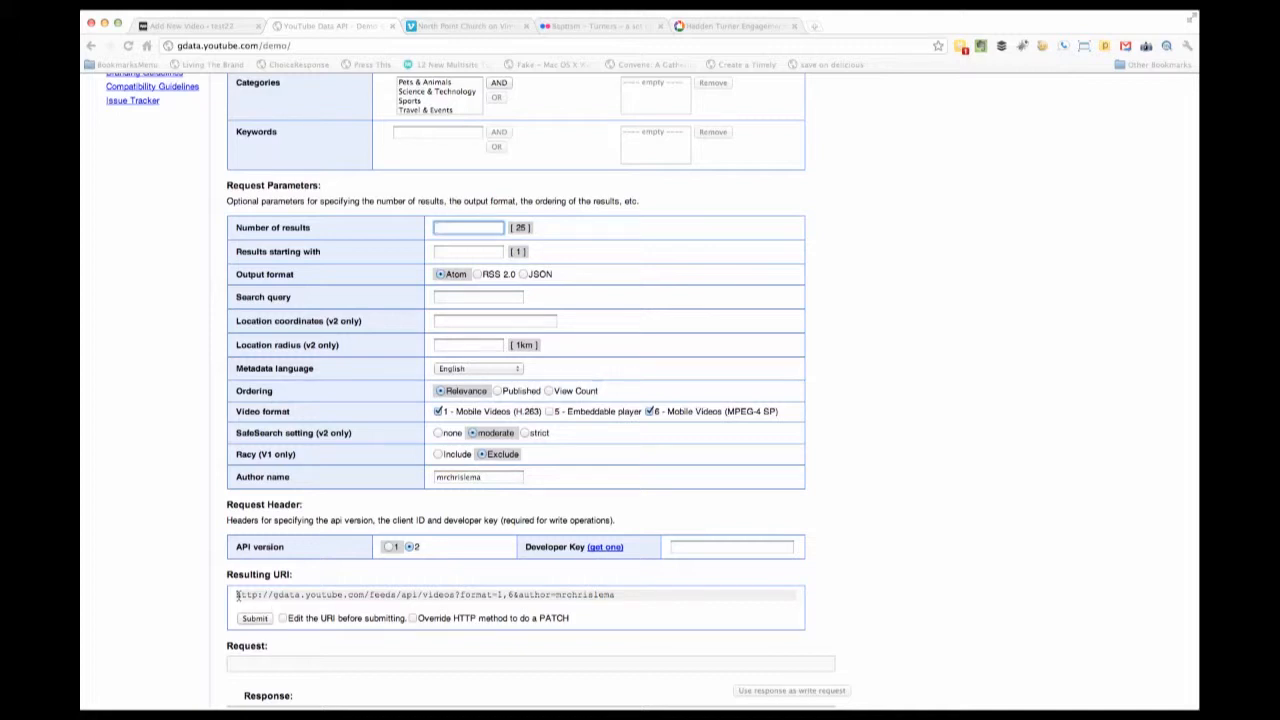
- Select the resulting author feed URI and return to the ROAR Add New Video form
triple_click(420, 594)
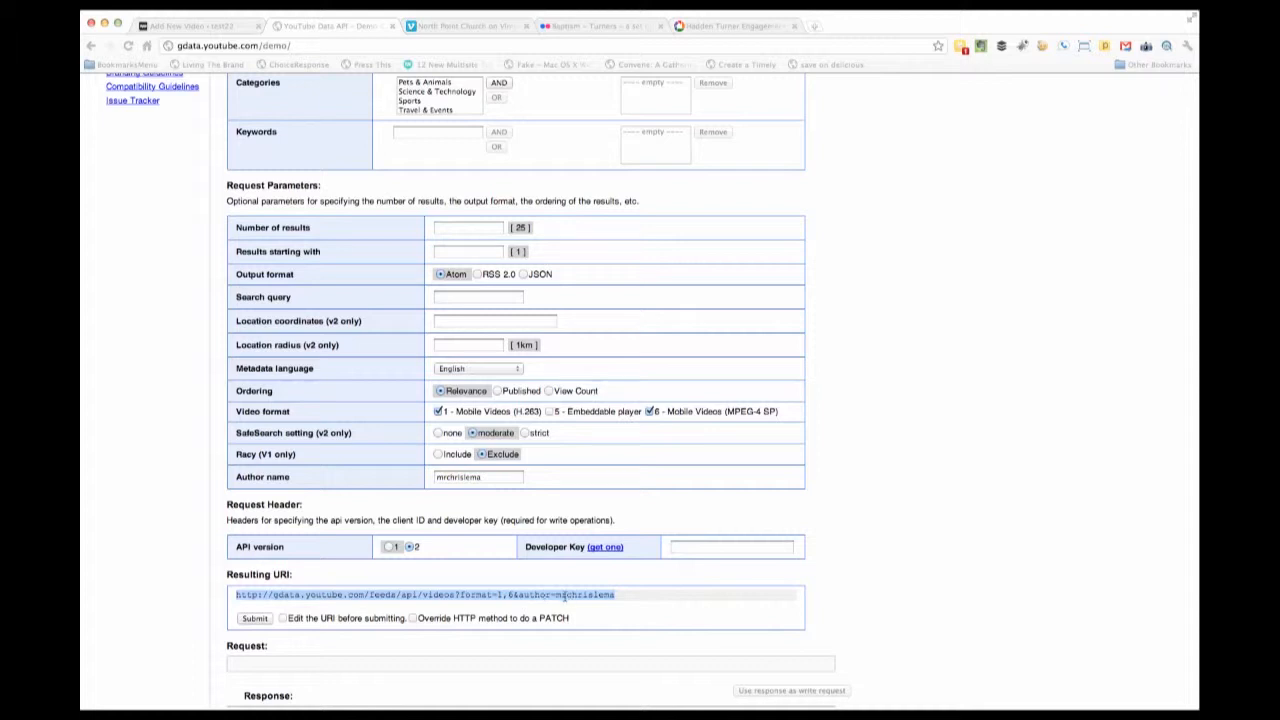
click(190, 24)
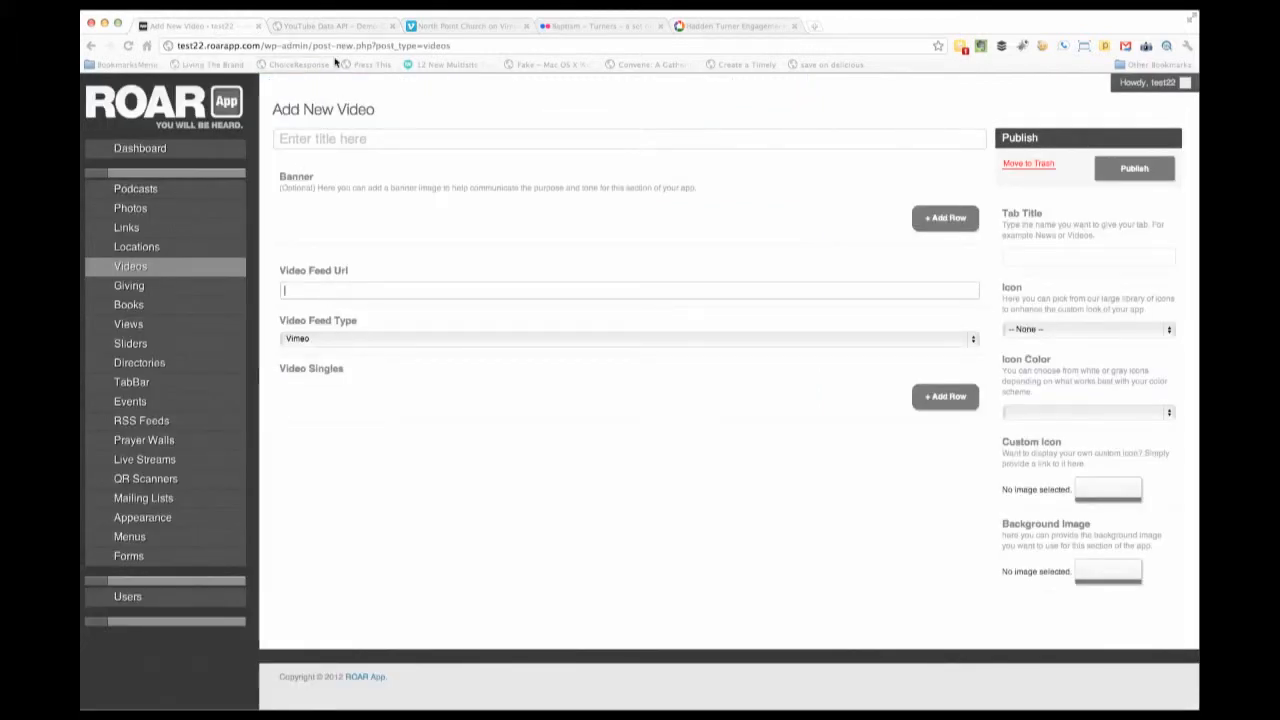
- Visit the North Point Church Vimeo channel's videos RSS feed and return to Add New Video
click(464, 24)
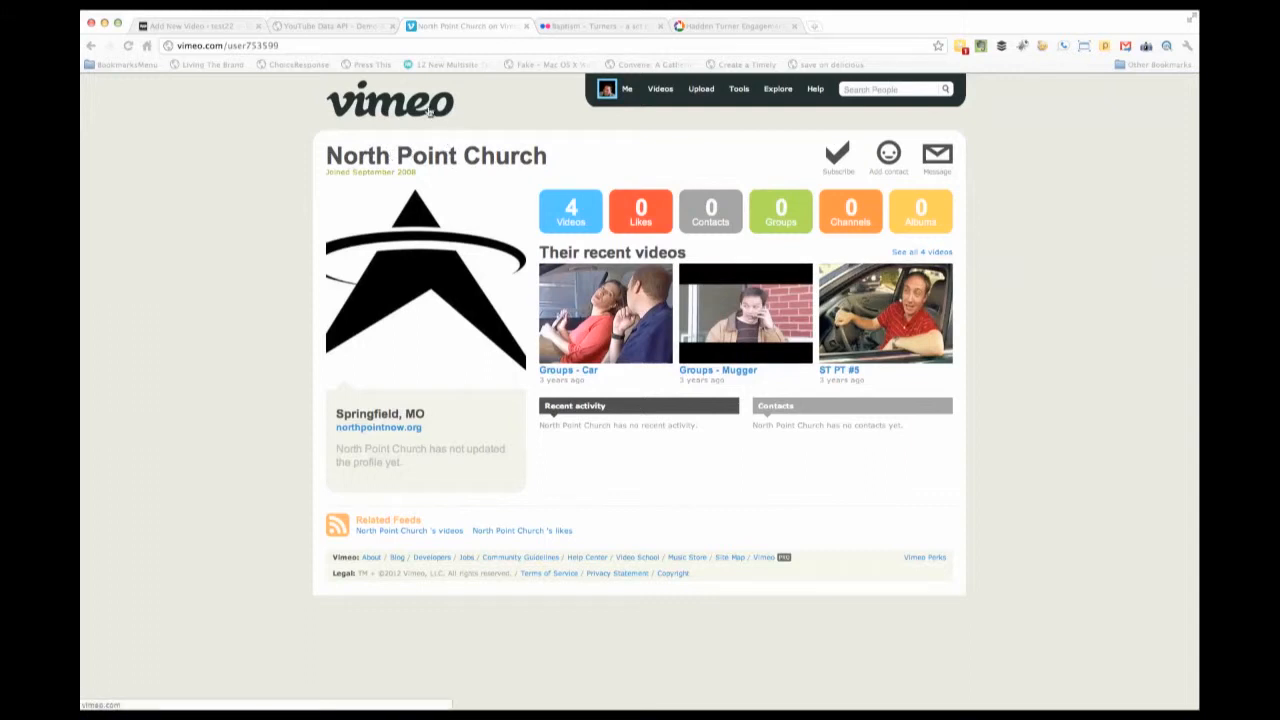
mouse_move(640, 464)
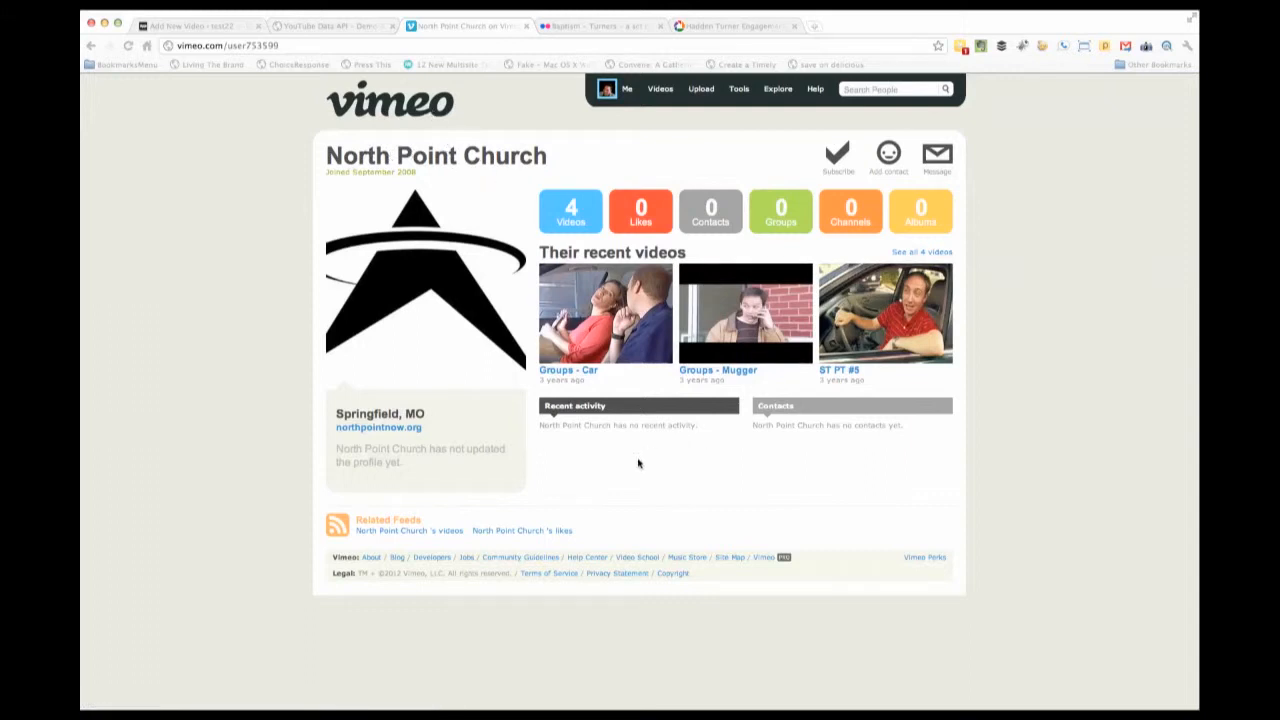
mouse_move(458, 378)
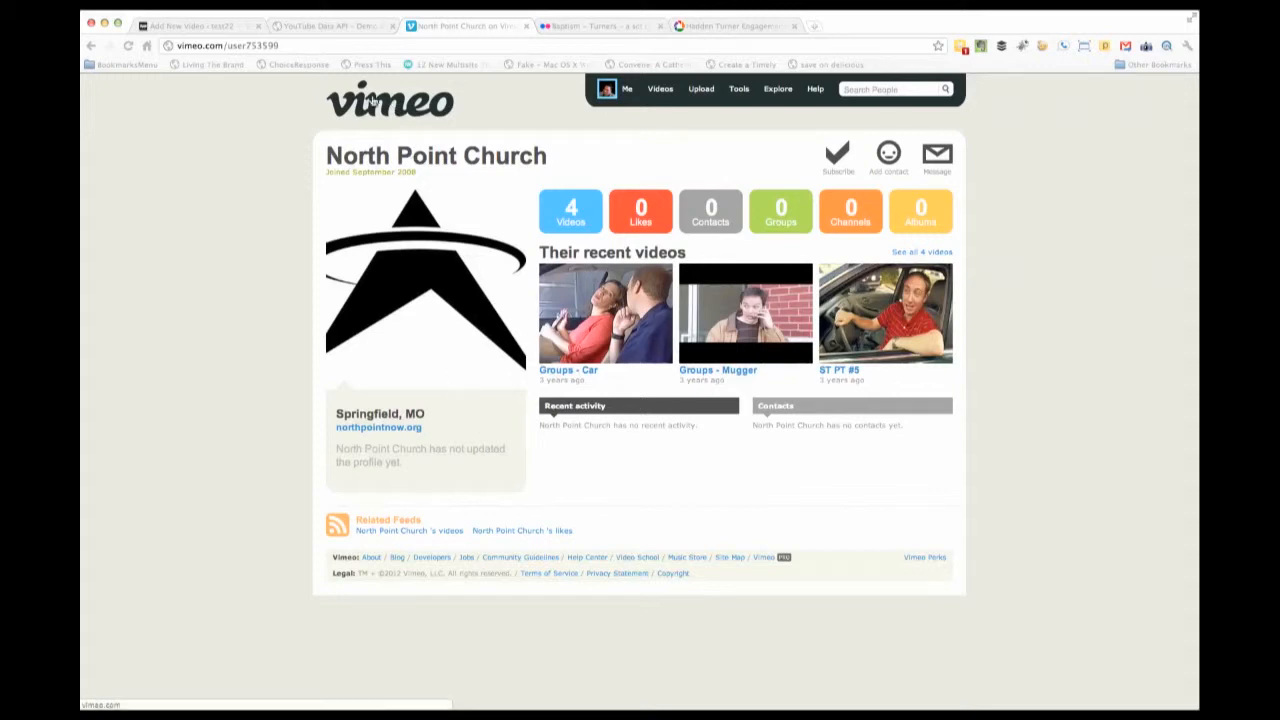
mouse_move(480, 464)
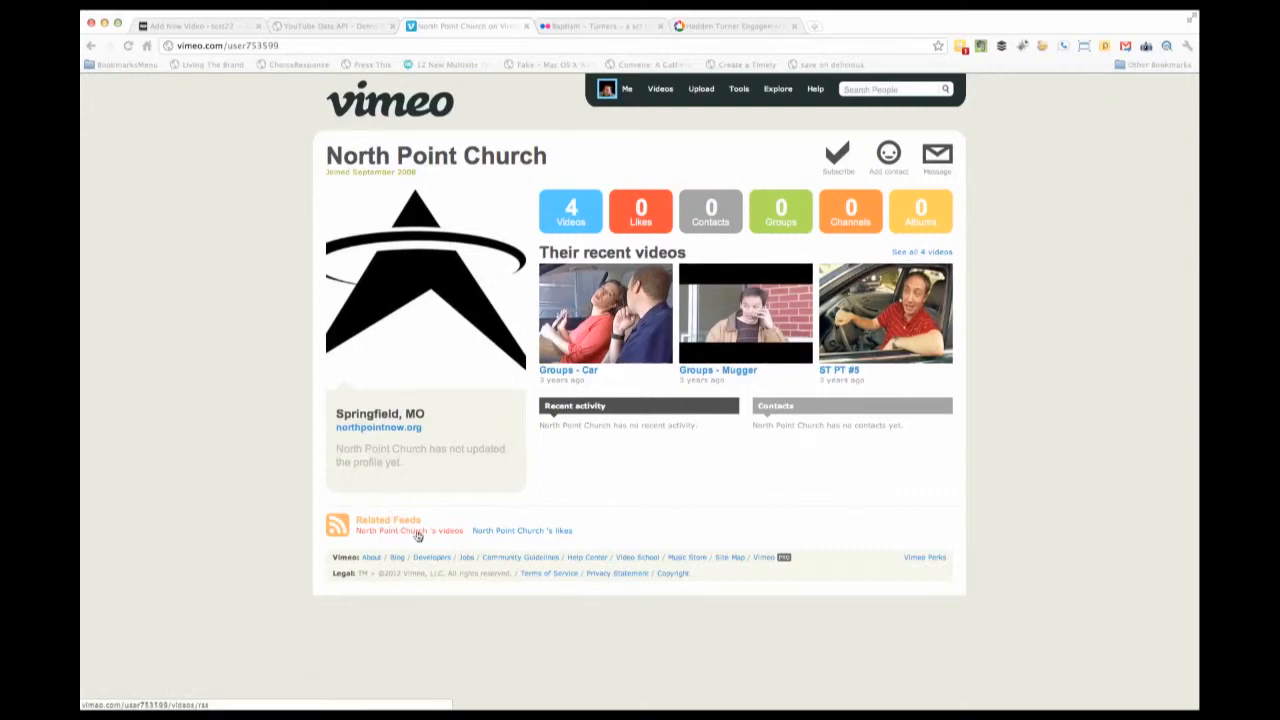
click(190, 24)
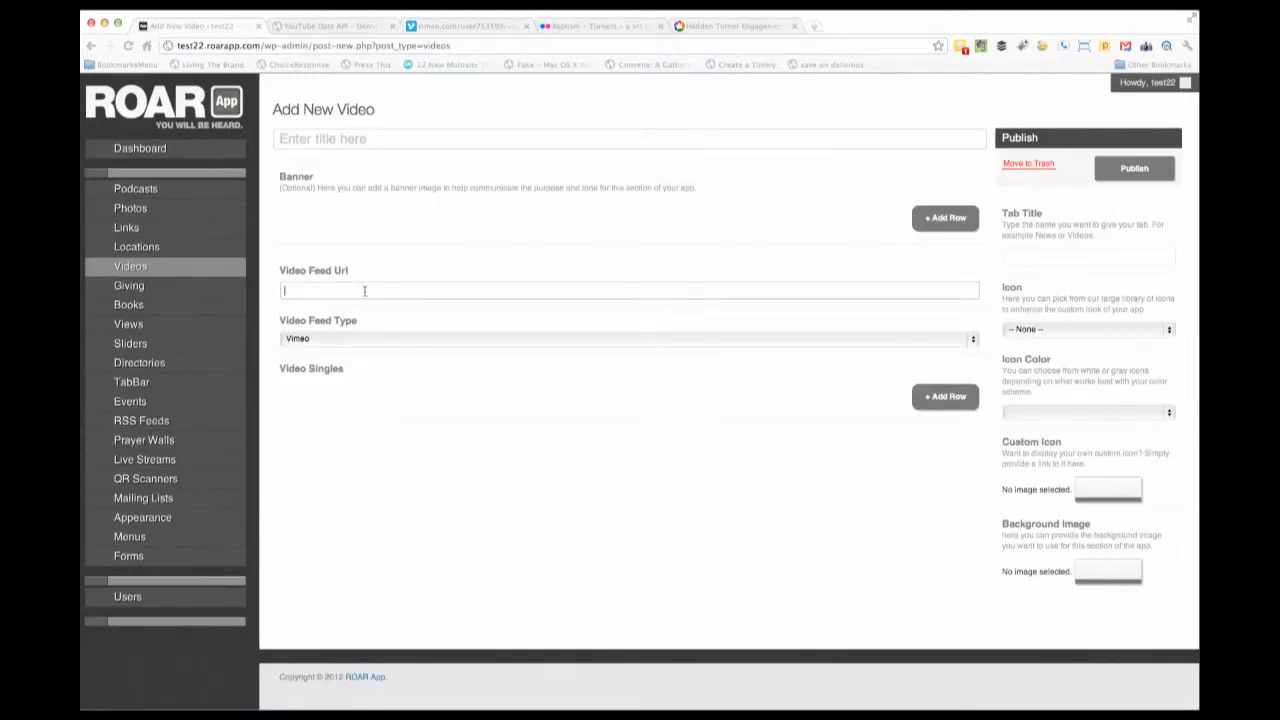
- Start a blank Add New Photos entry from the Photos section, then bring up the Flickr album
click(130, 208)
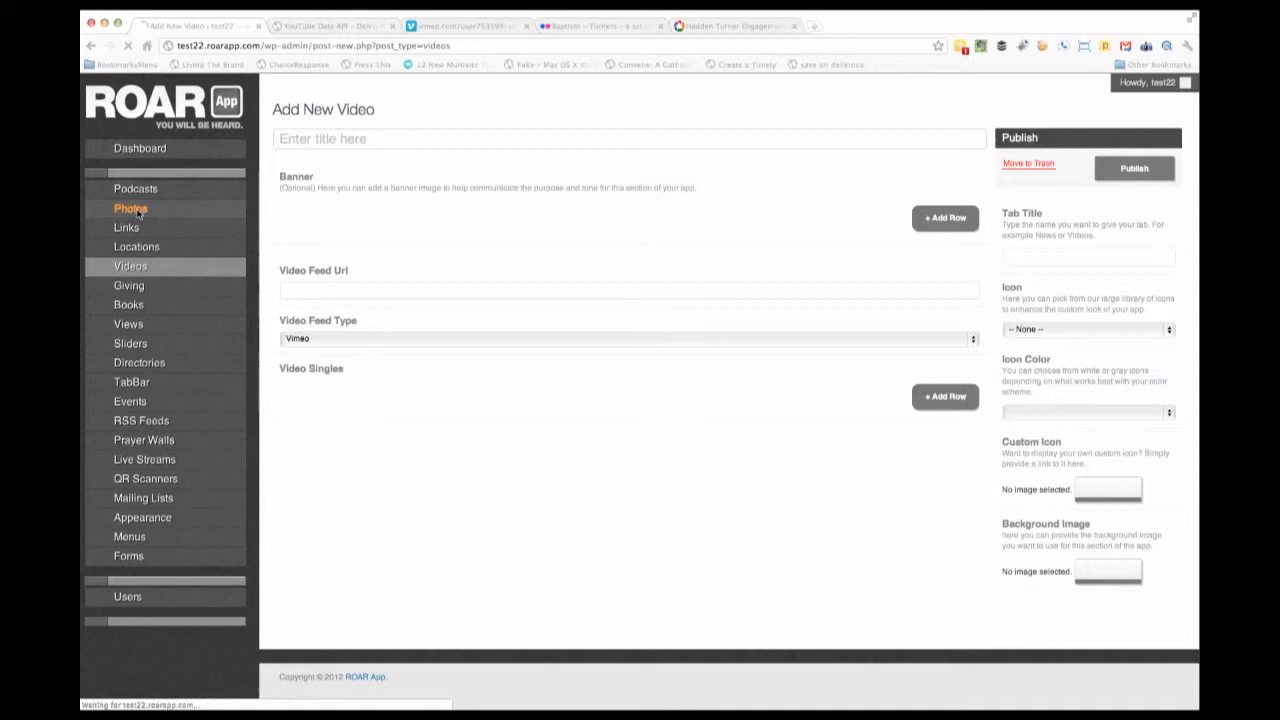
click(130, 208)
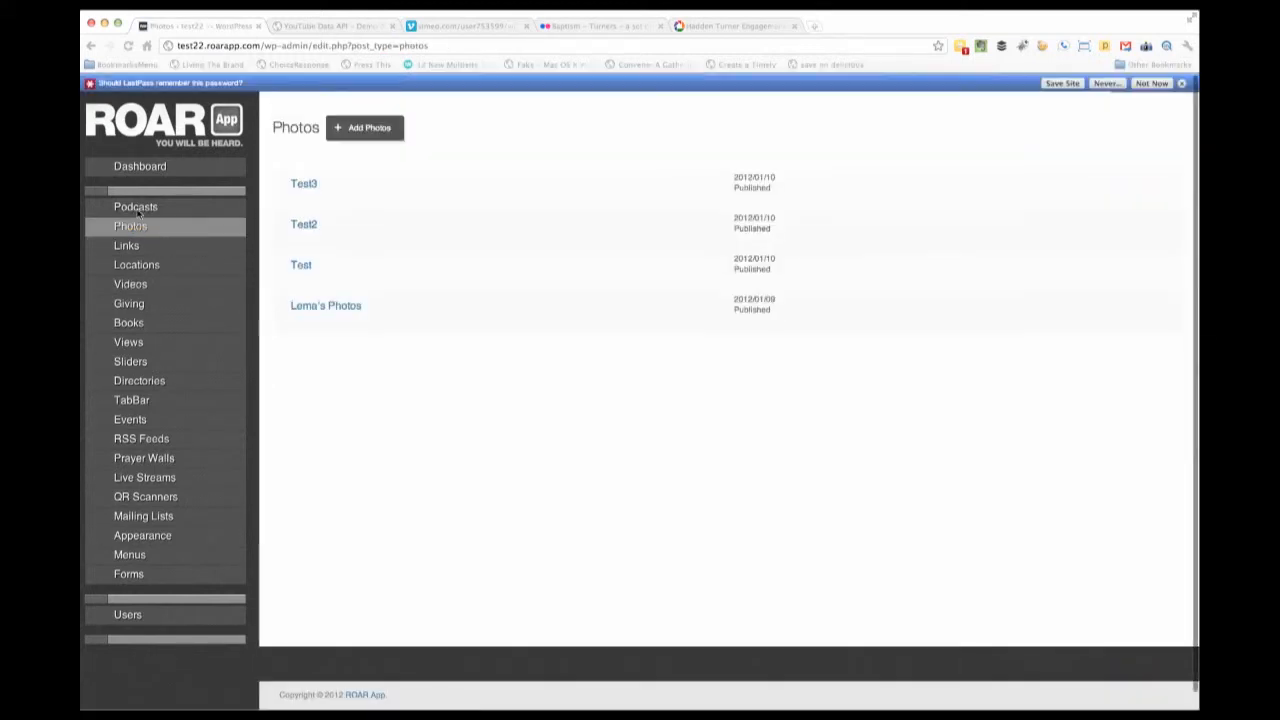
click(364, 128)
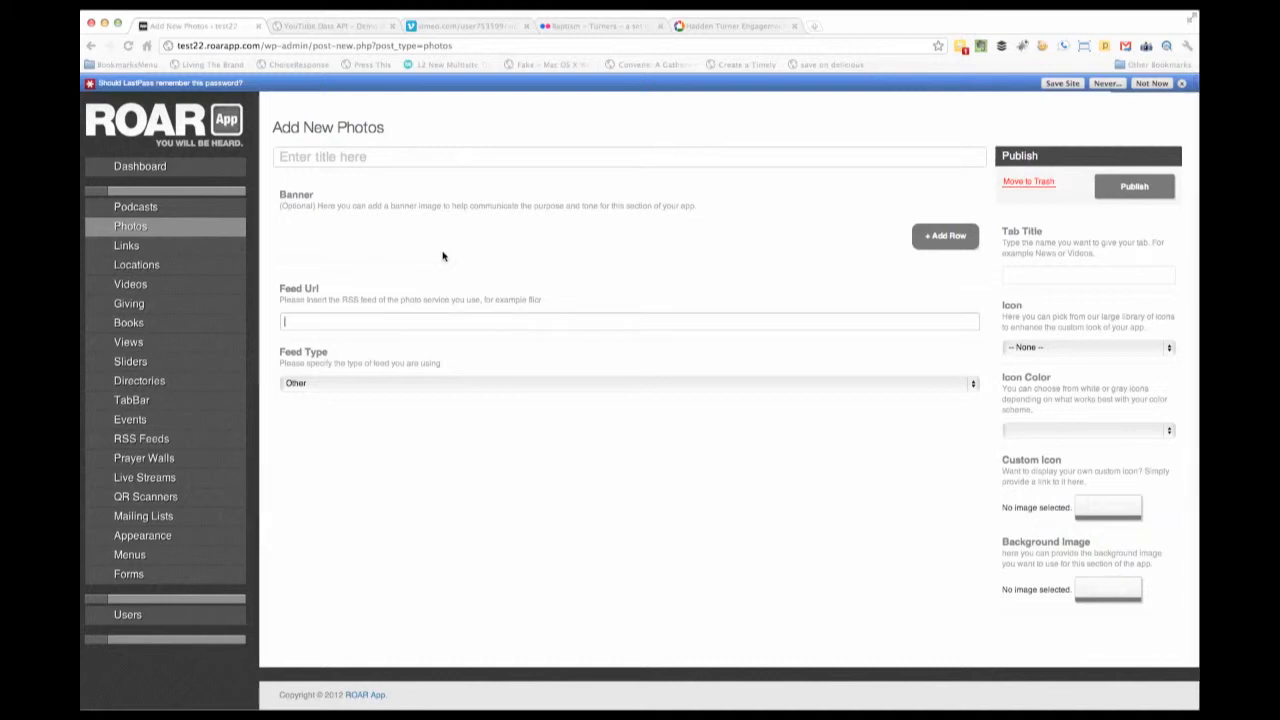
click(590, 24)
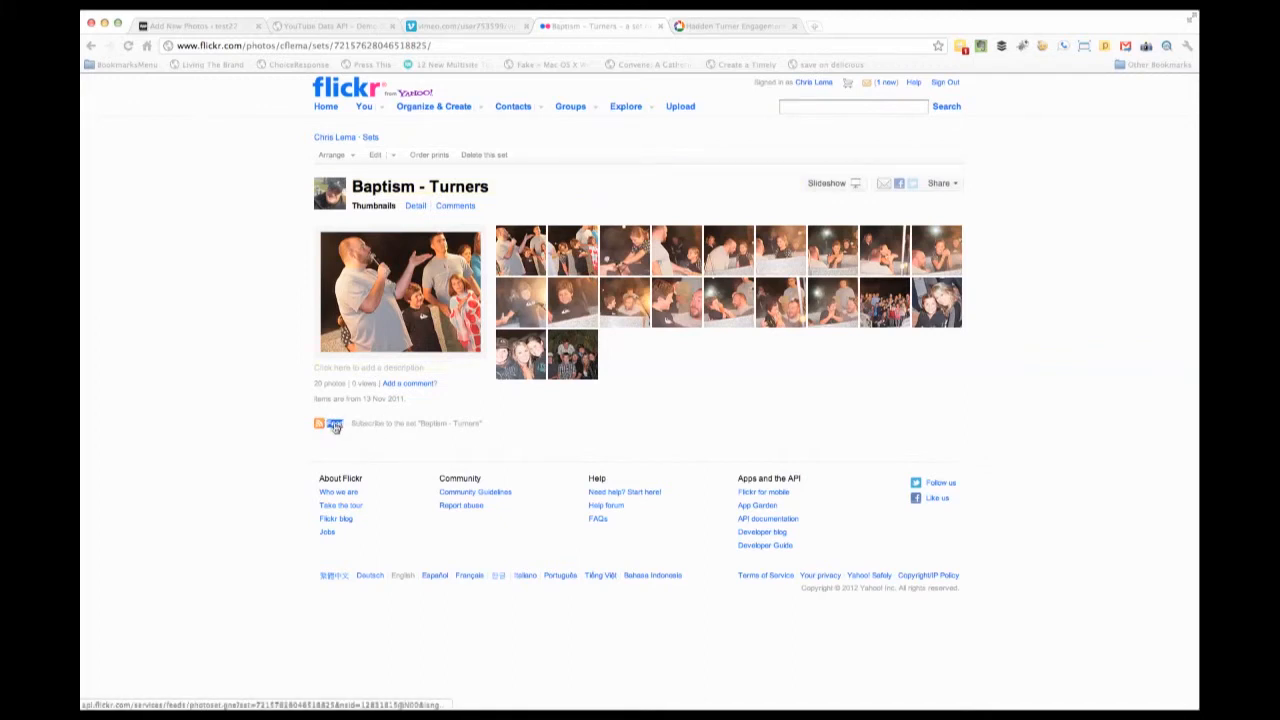
- Open the Baptism - Turners album's Atom feed and return to the Add New Photos form
click(334, 424)
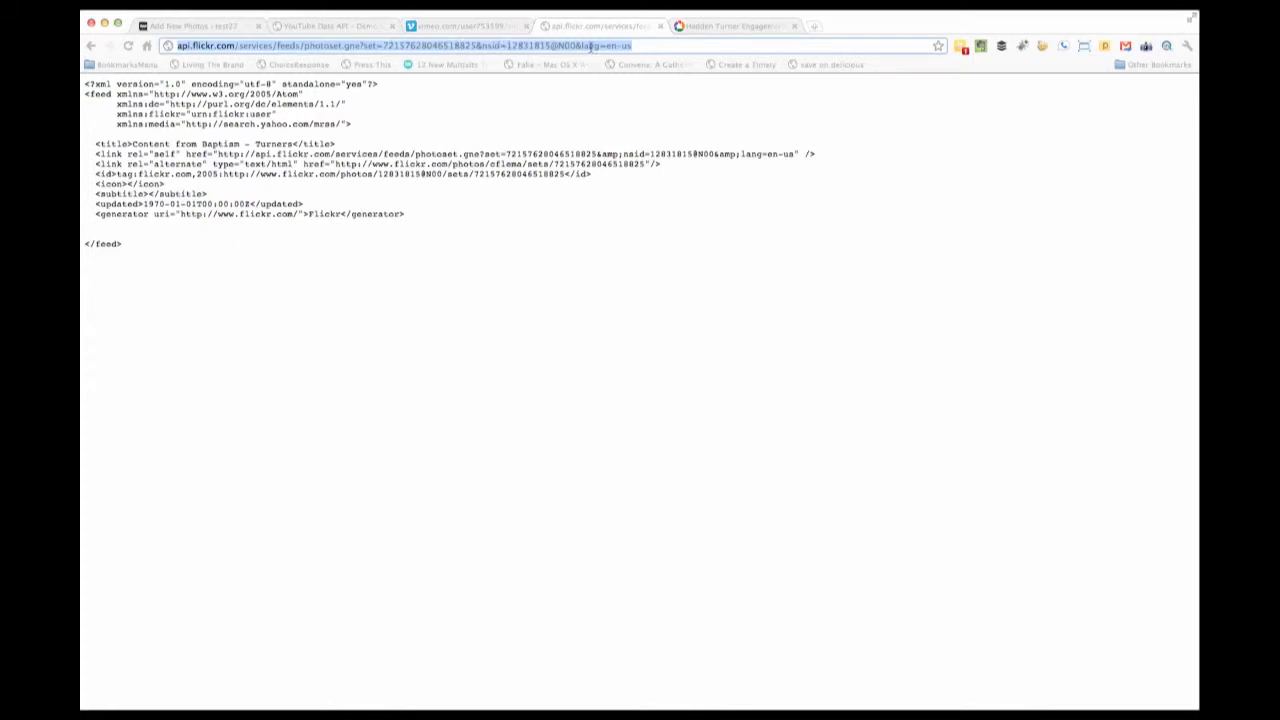
click(196, 24)
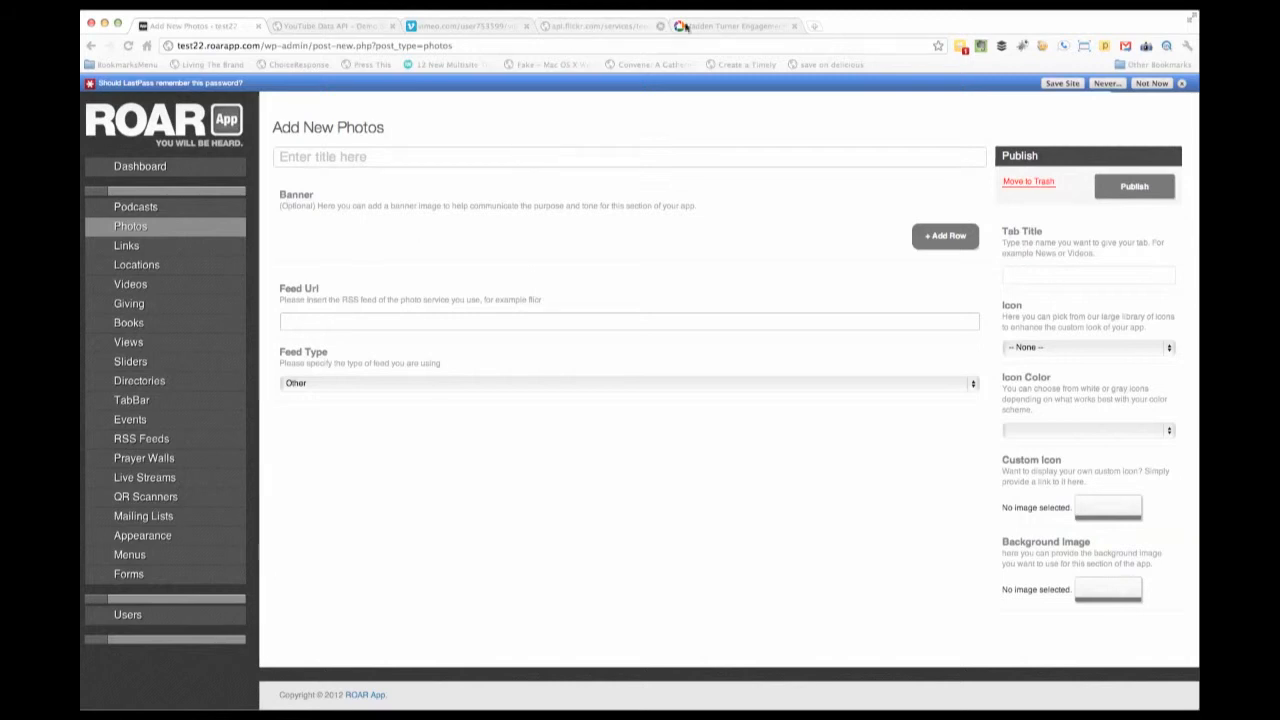
click(736, 24)
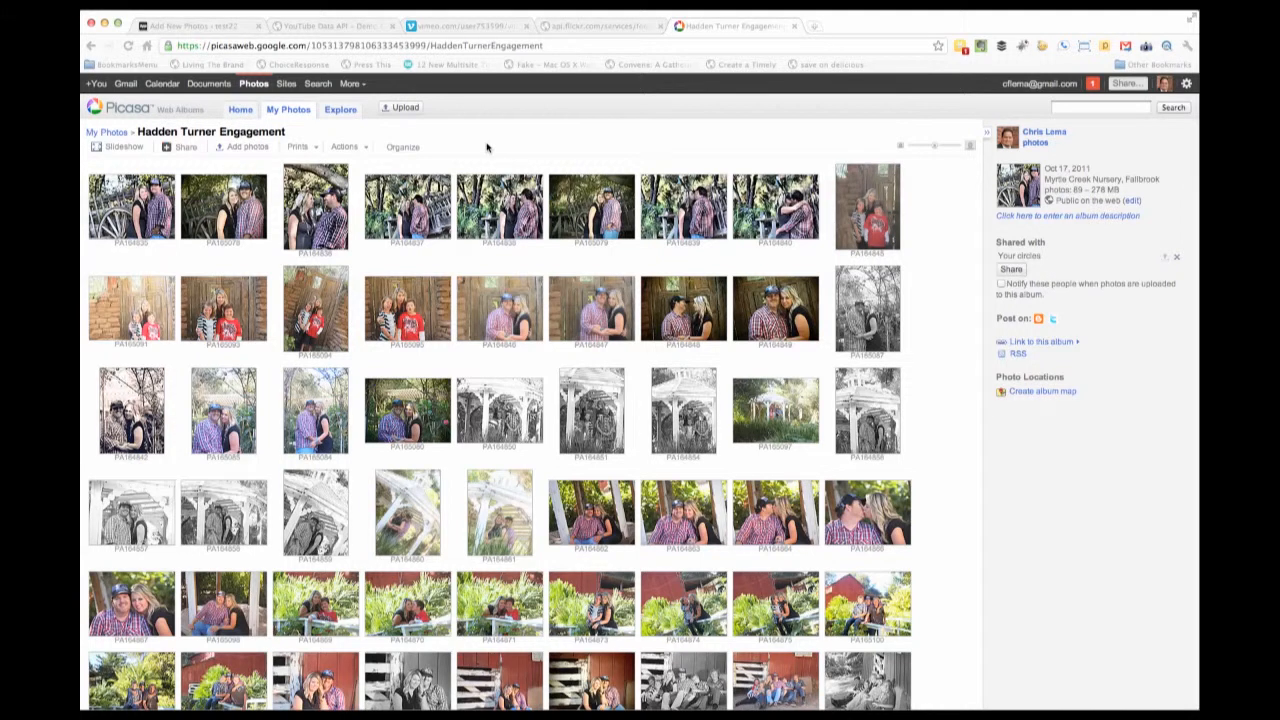
mouse_move(944, 318)
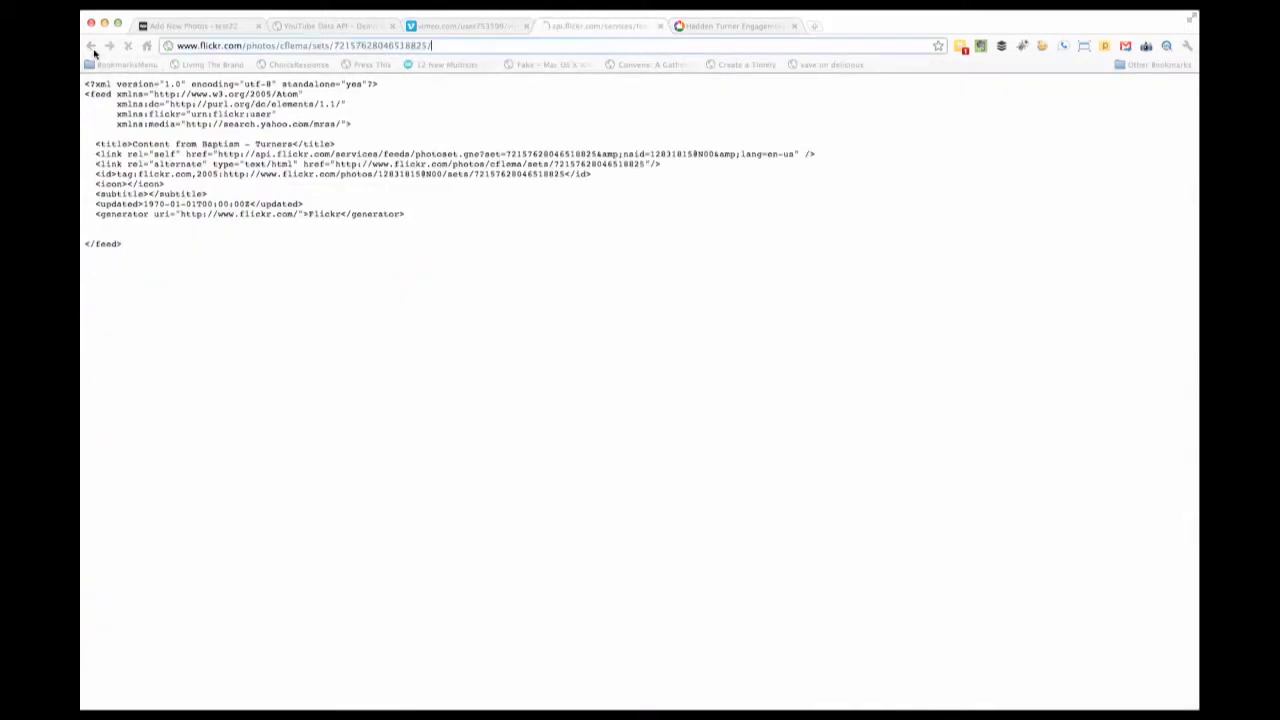
click(92, 44)
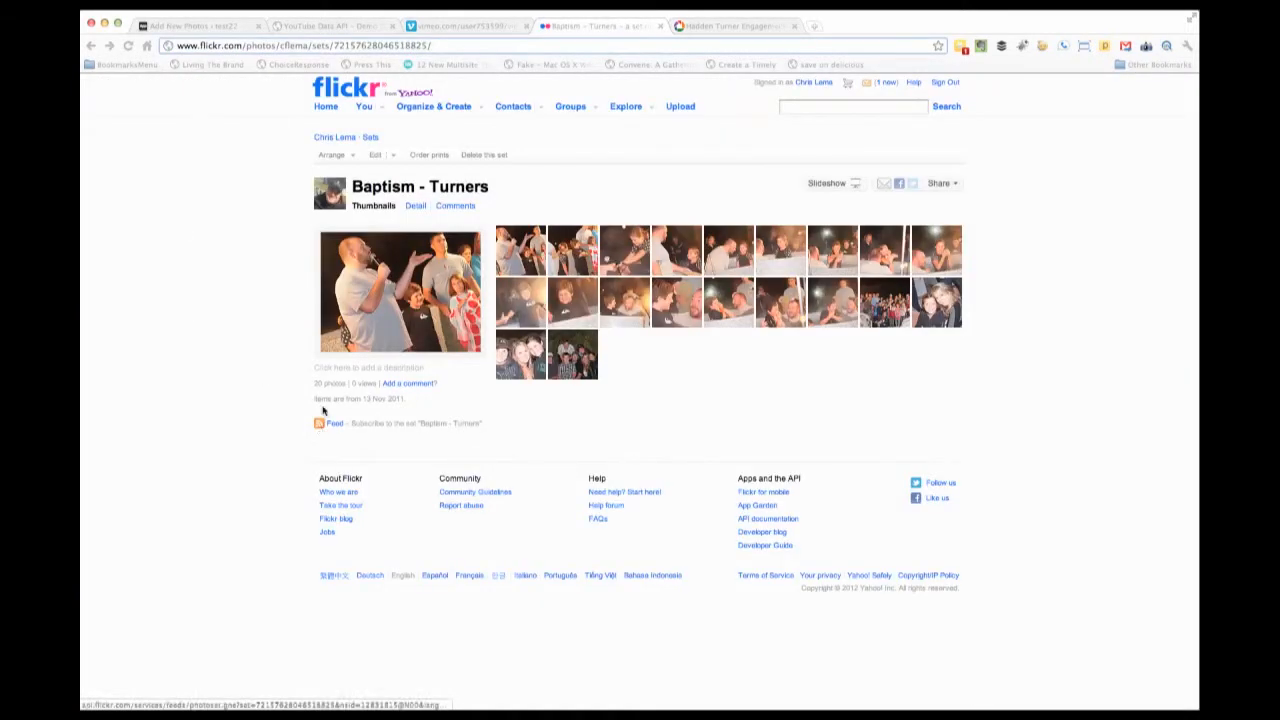
click(464, 24)
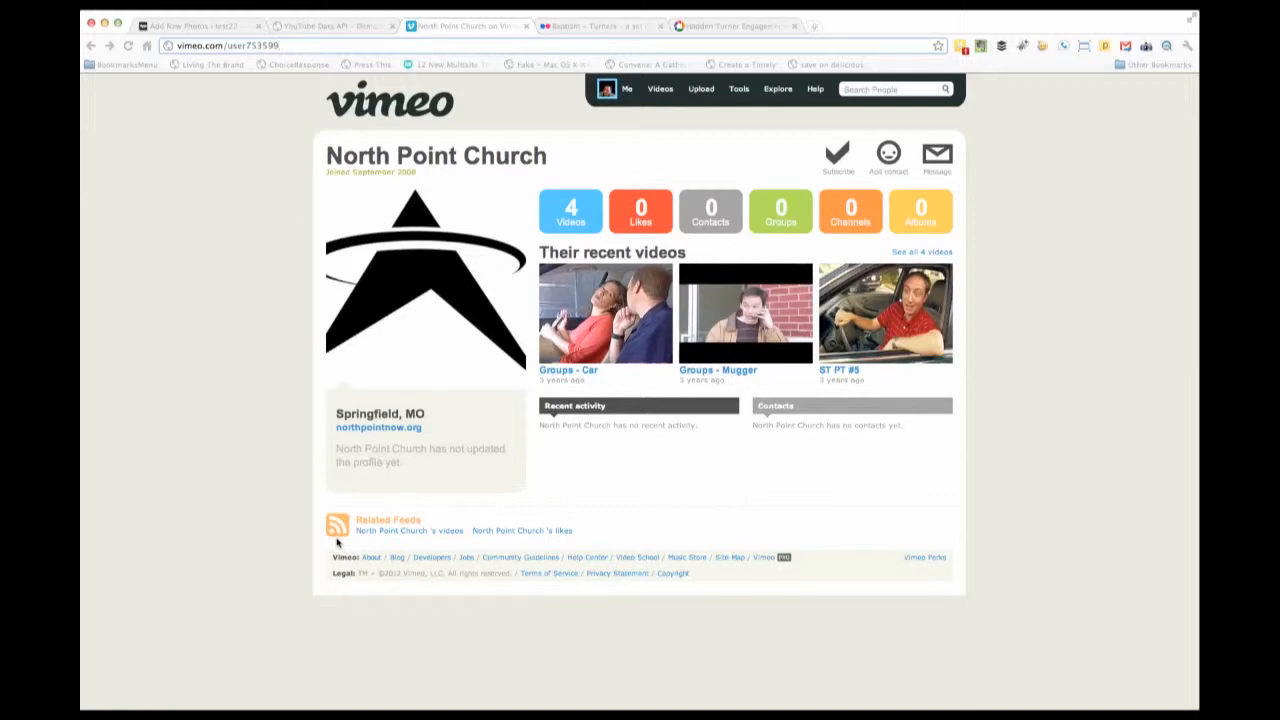
click(626, 88)
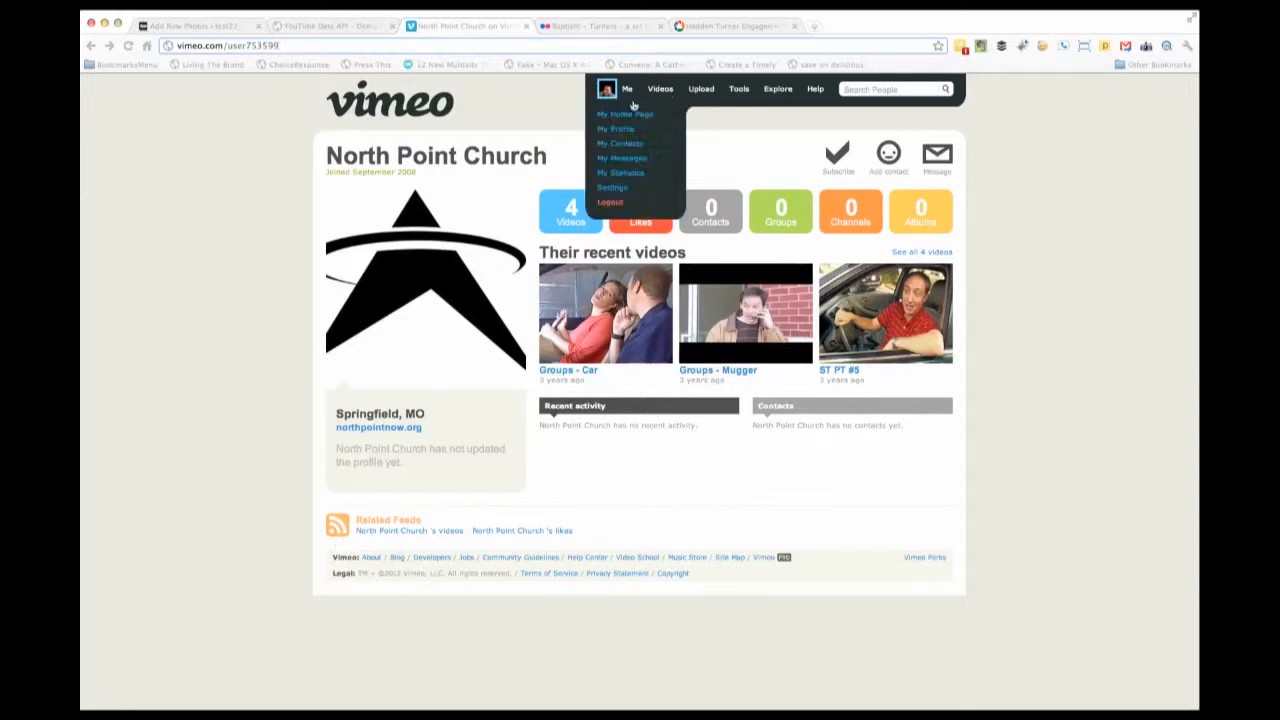
click(736, 24)
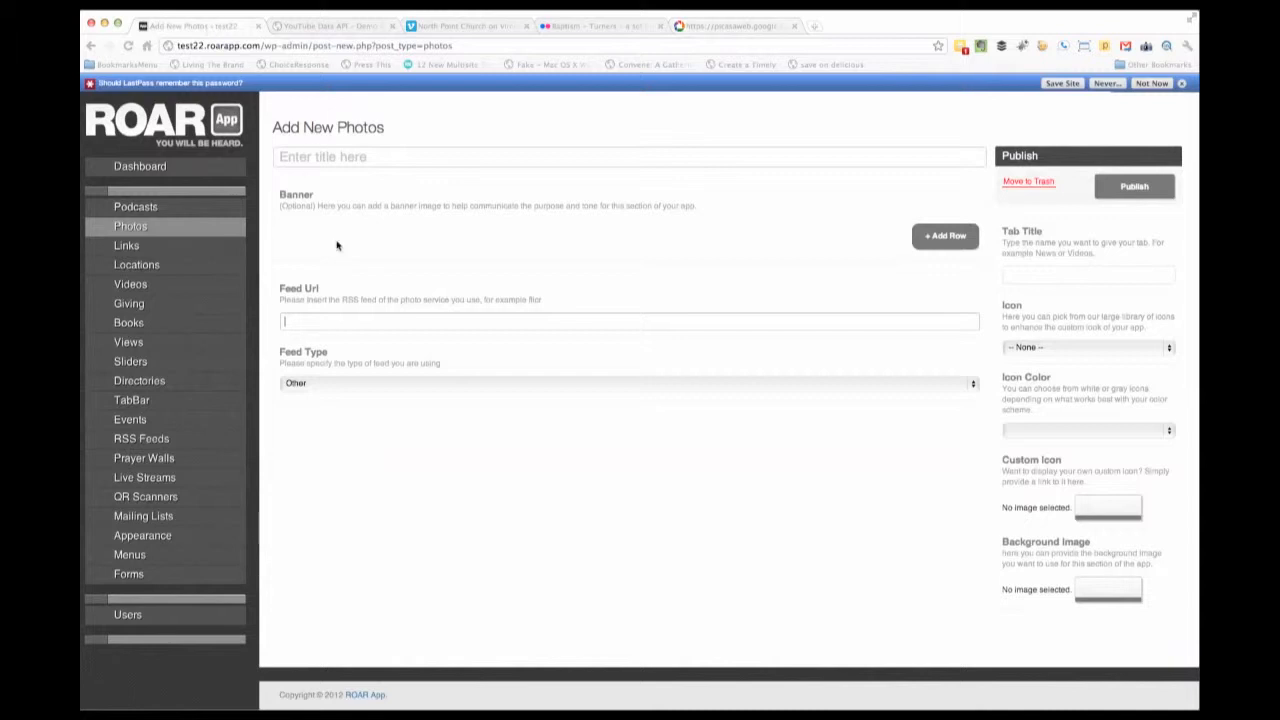
mouse_move(994, 250)
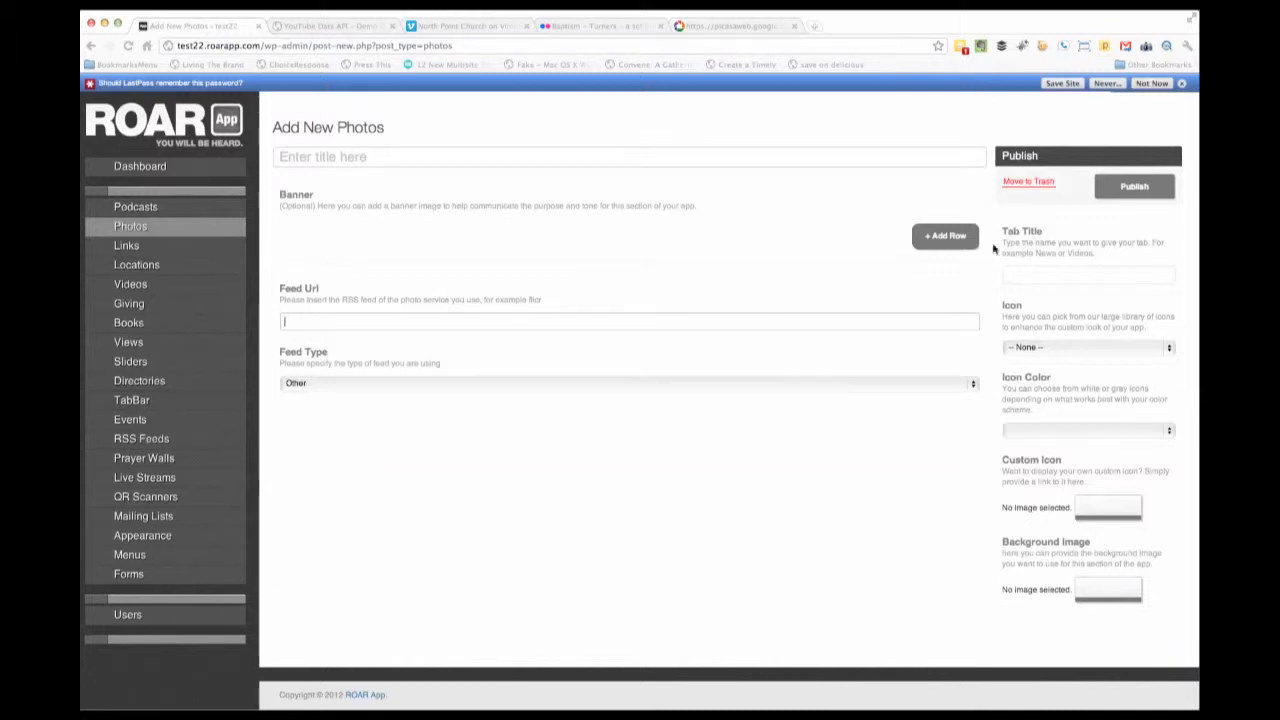
mouse_move(678, 248)
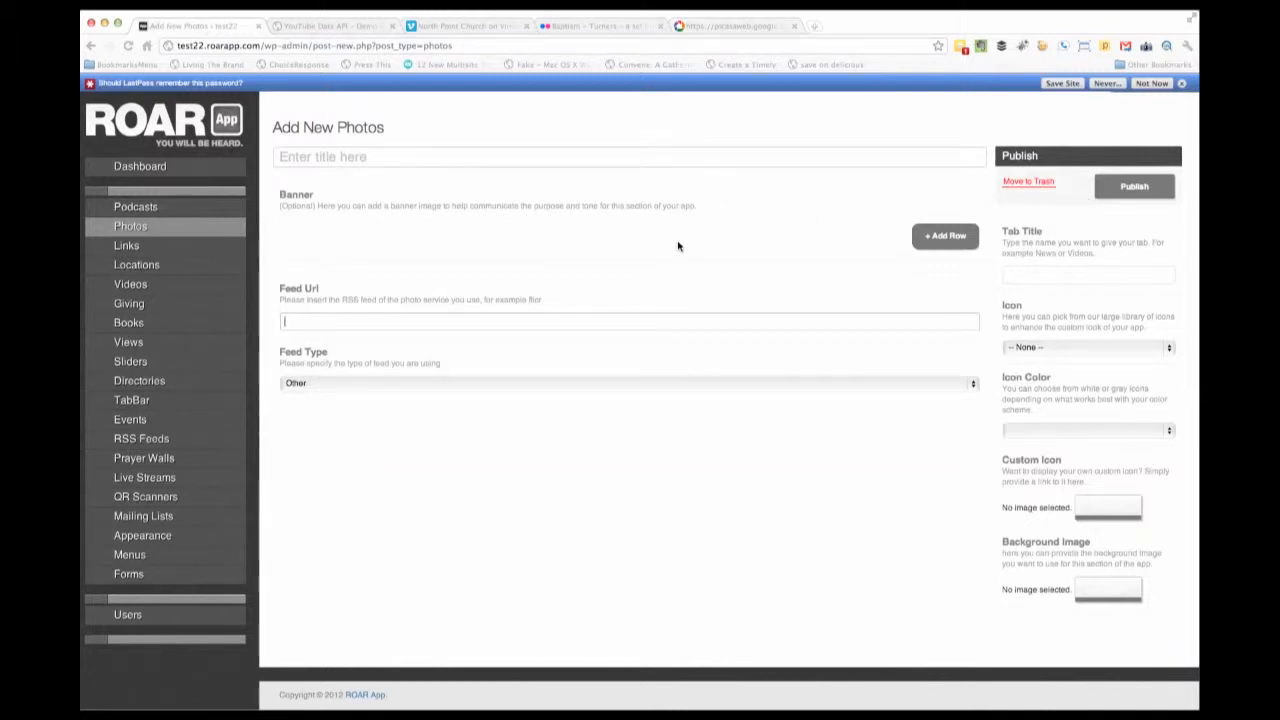